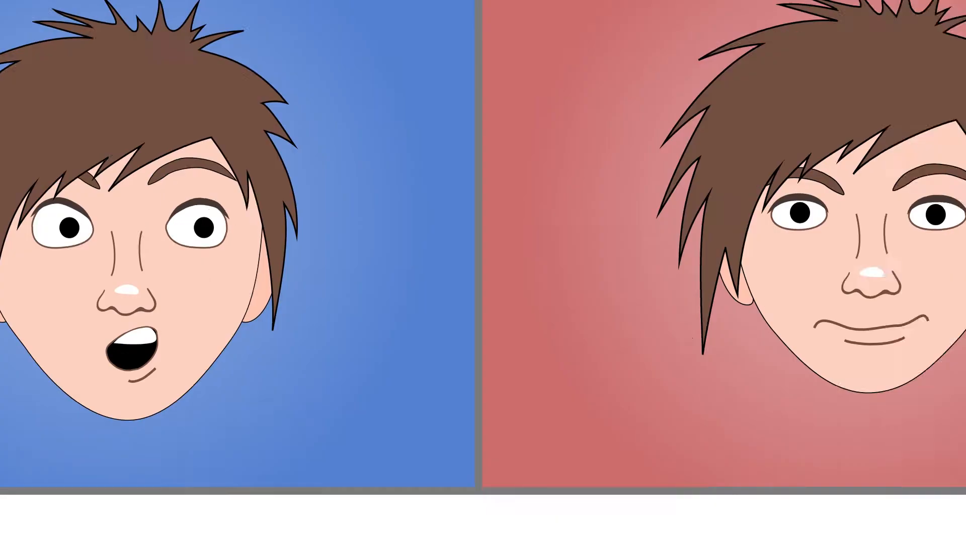
scroll("down", 3)
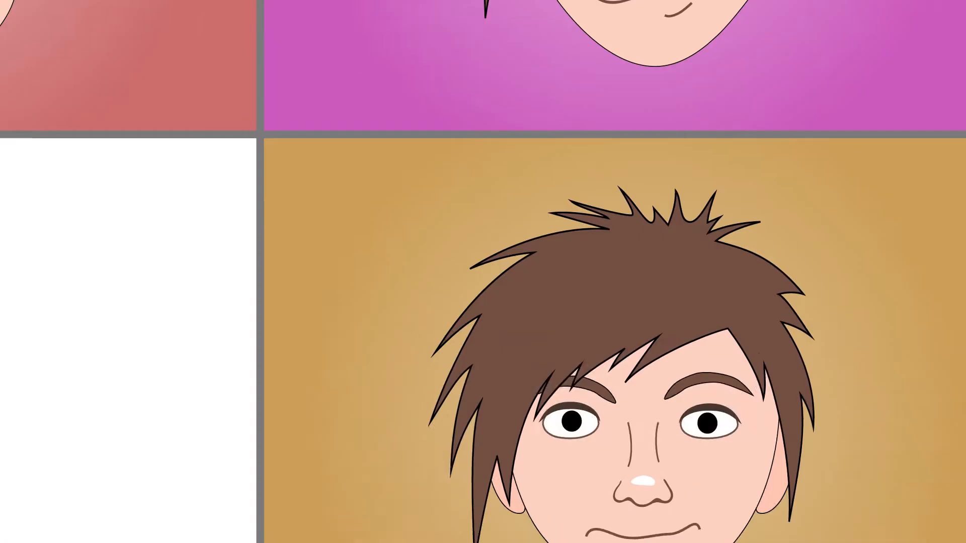